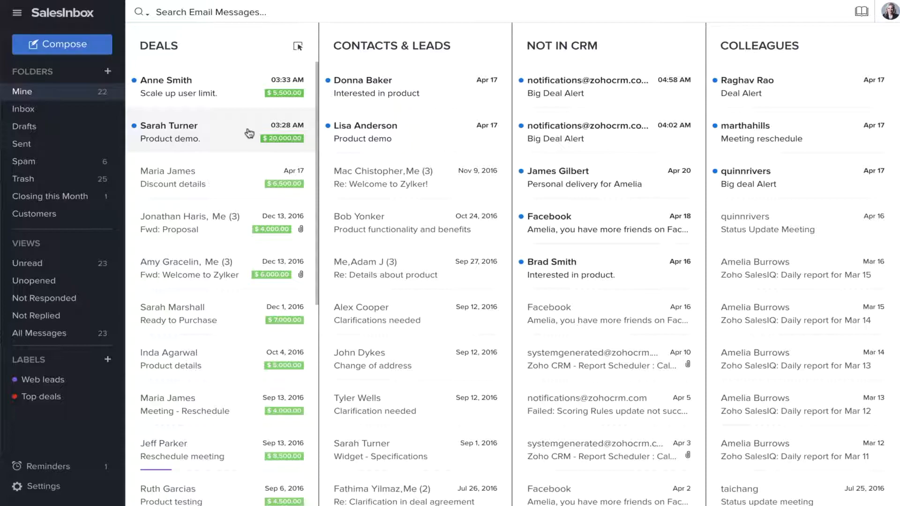
click(189, 132)
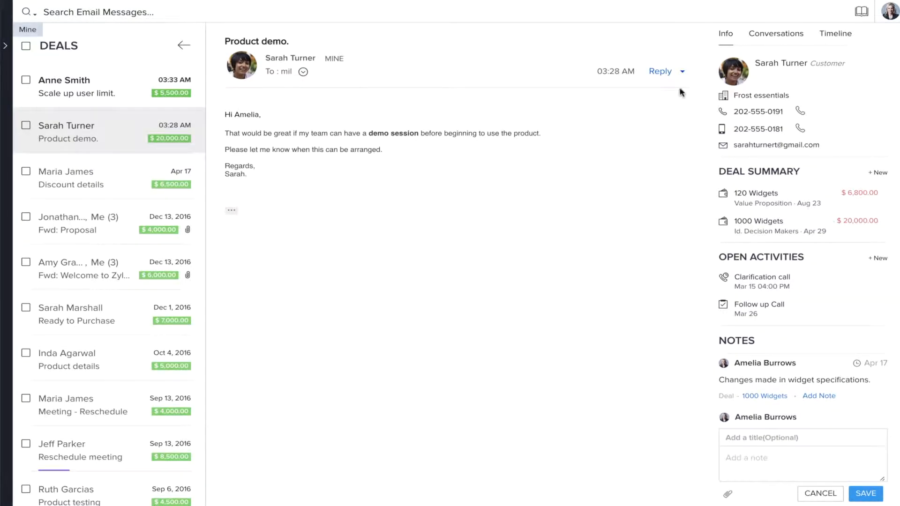
click(835, 34)
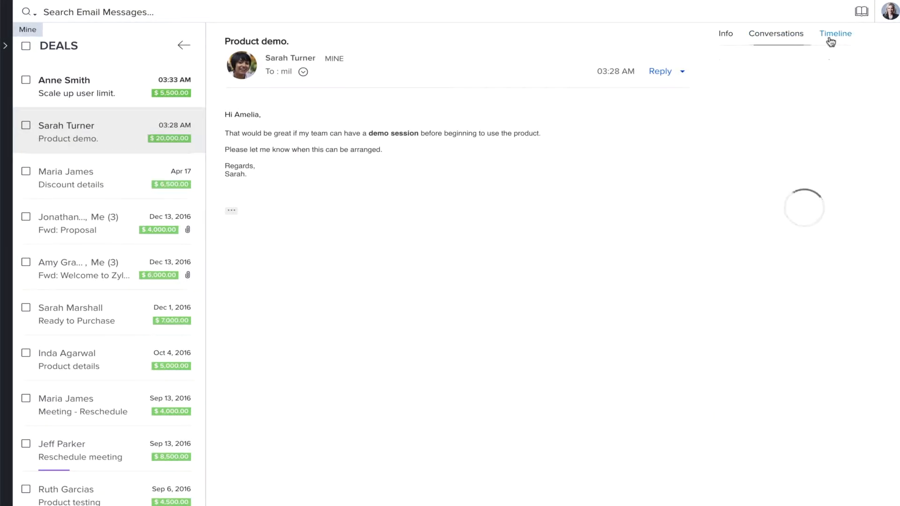
click(835, 34)
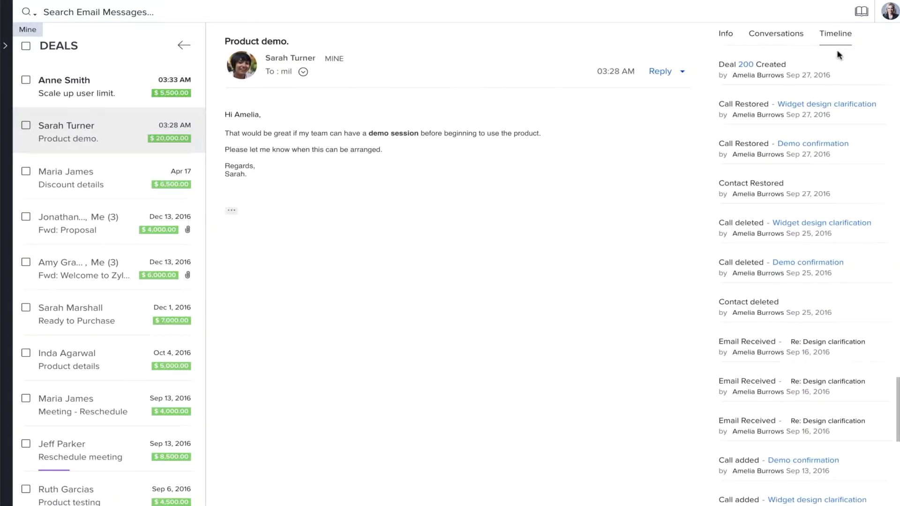
scroll(down, 3)
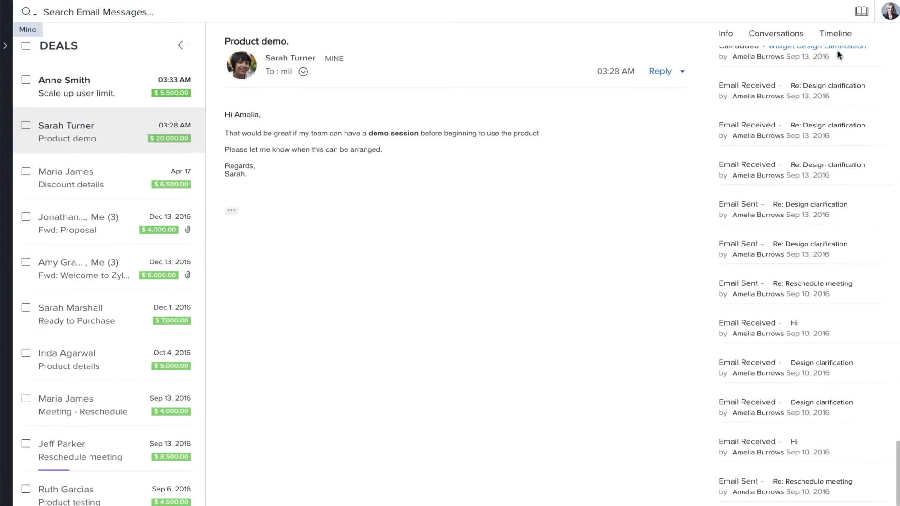
click(726, 34)
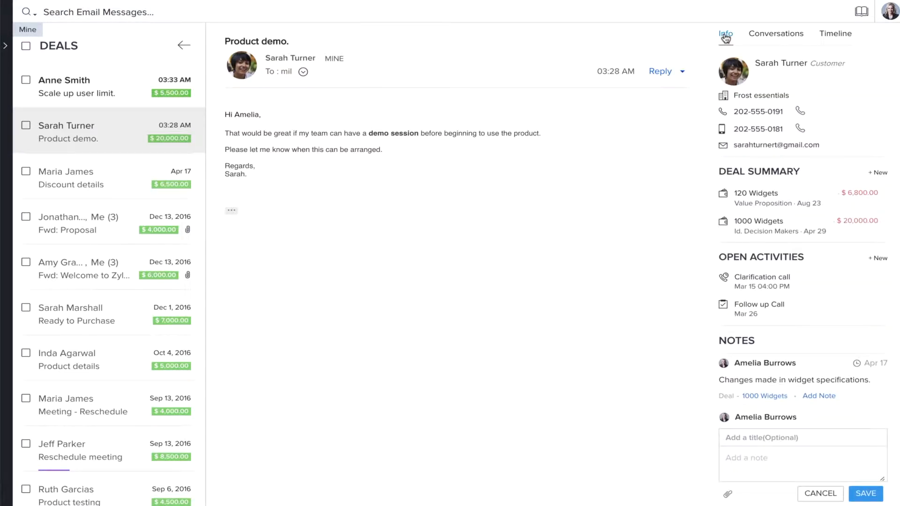
mouse_move(480, 147)
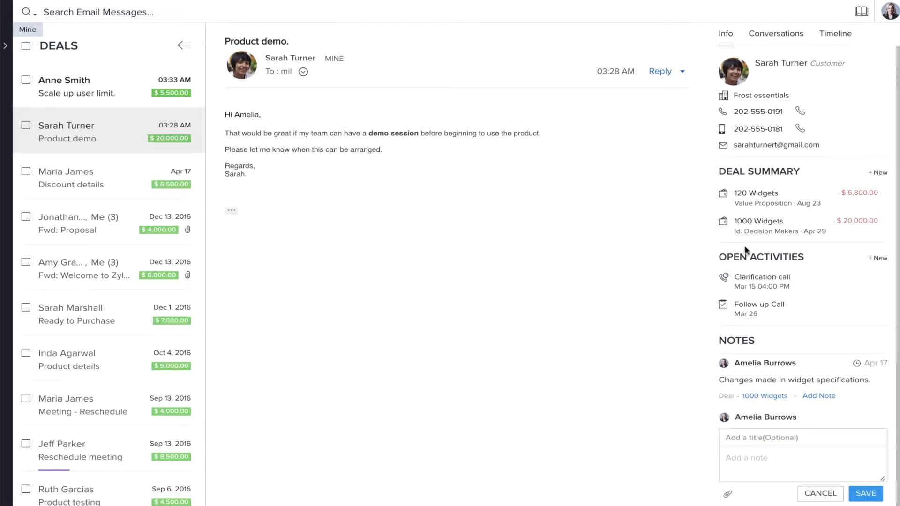
- Add a new Demo call activity via +New > Calls and start a reply to the Product demo email
click(879, 258)
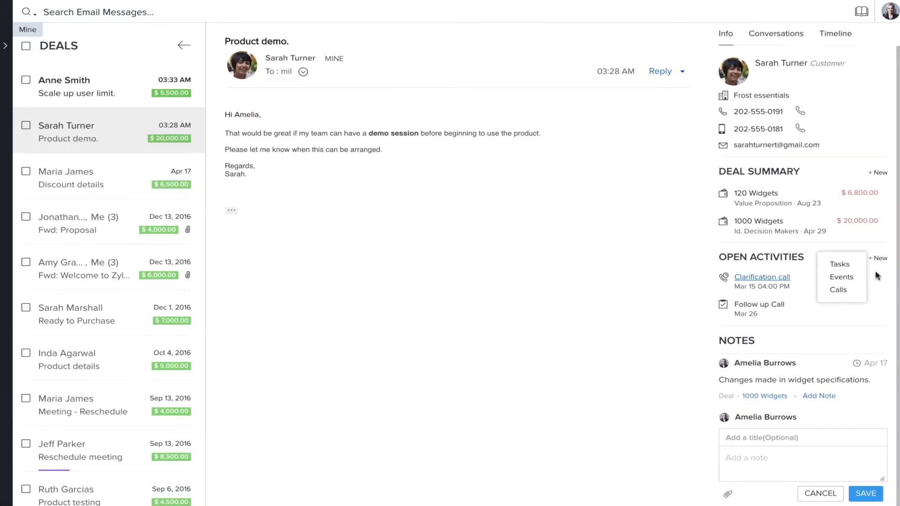
click(686, 80)
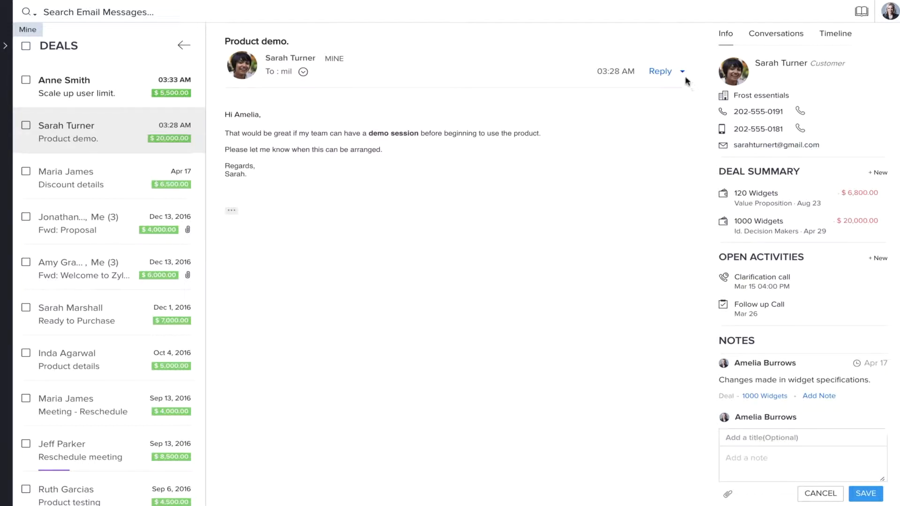
click(682, 71)
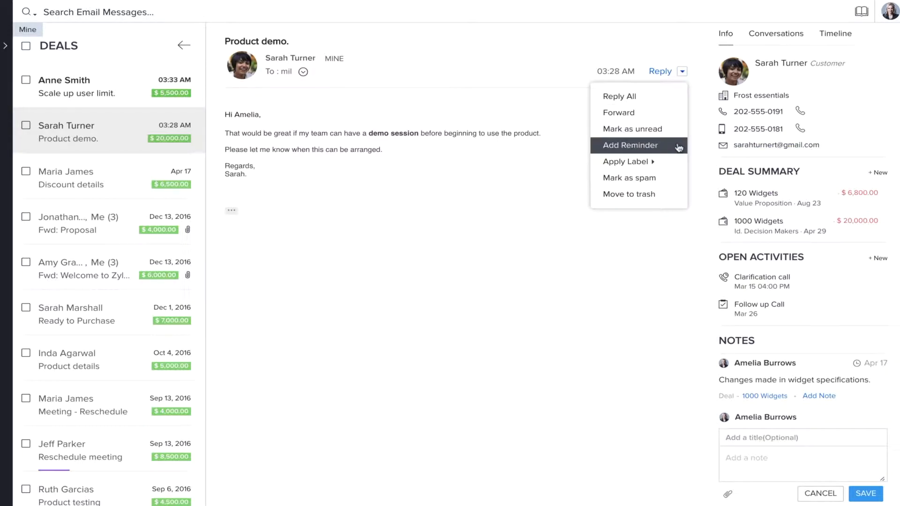
click(630, 144)
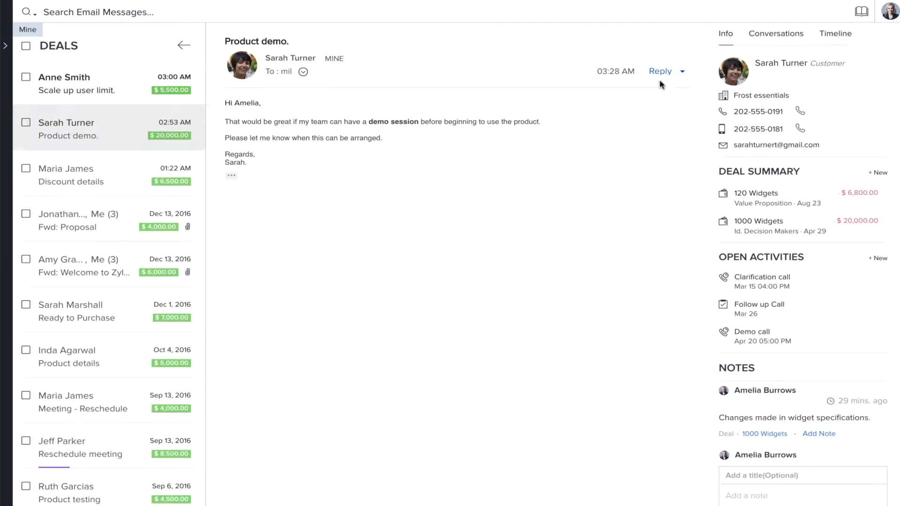
click(660, 71)
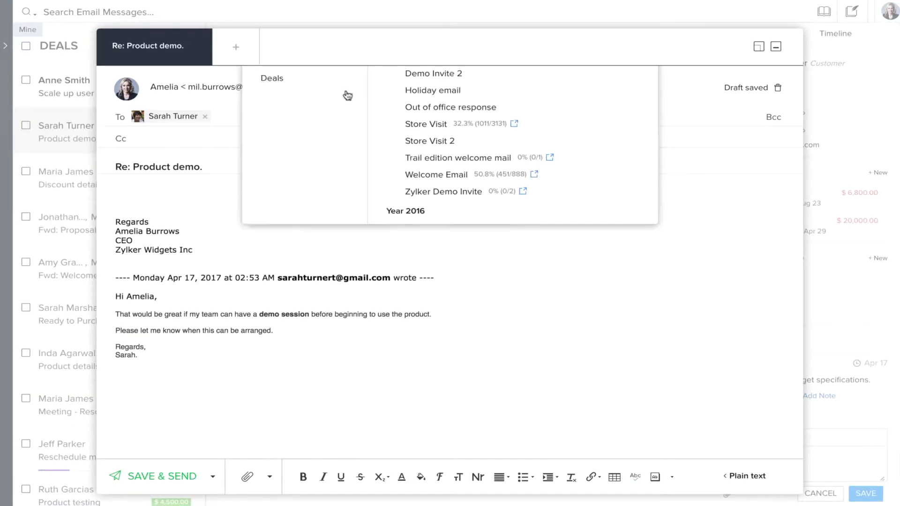
- Send the reply using the Deals > Zylker Demo Response template
click(272, 164)
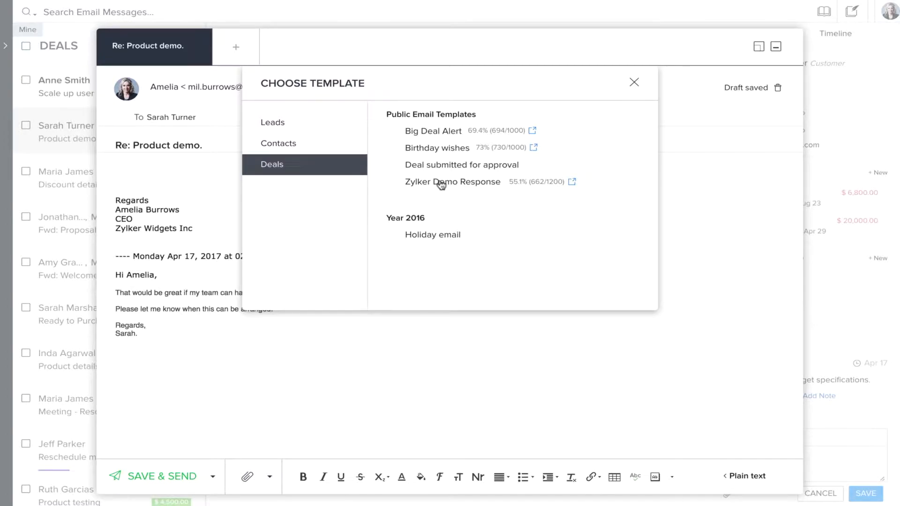
click(153, 476)
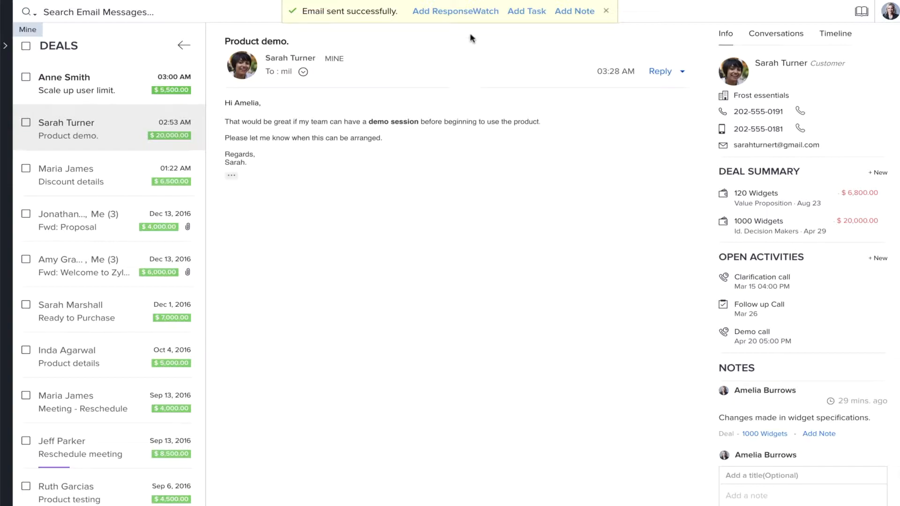
- Create a ResponseWatch on the sent email with the reminder message 'Follow up'
click(456, 12)
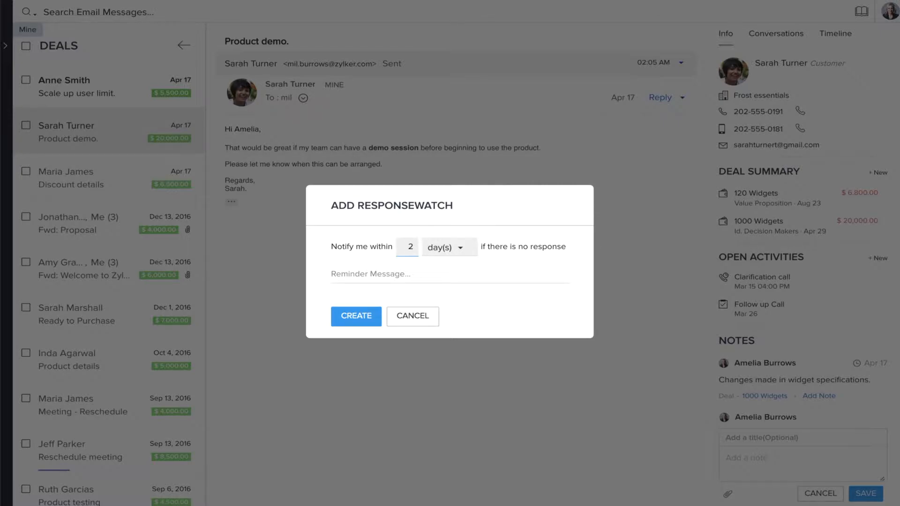
text(Follow up with Sarah Turn)
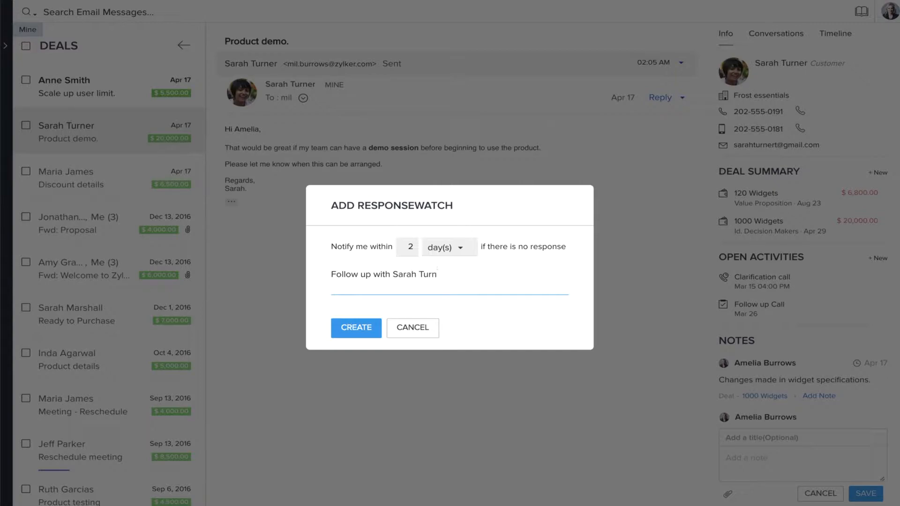
click(356, 329)
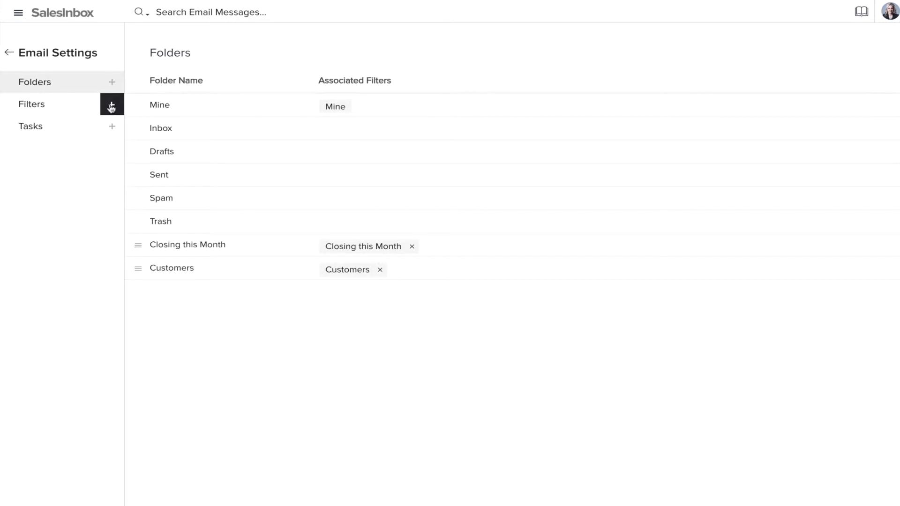
- Create a 'Top deals' filter with Entity Criteria Deals > Amount >=
click(111, 104)
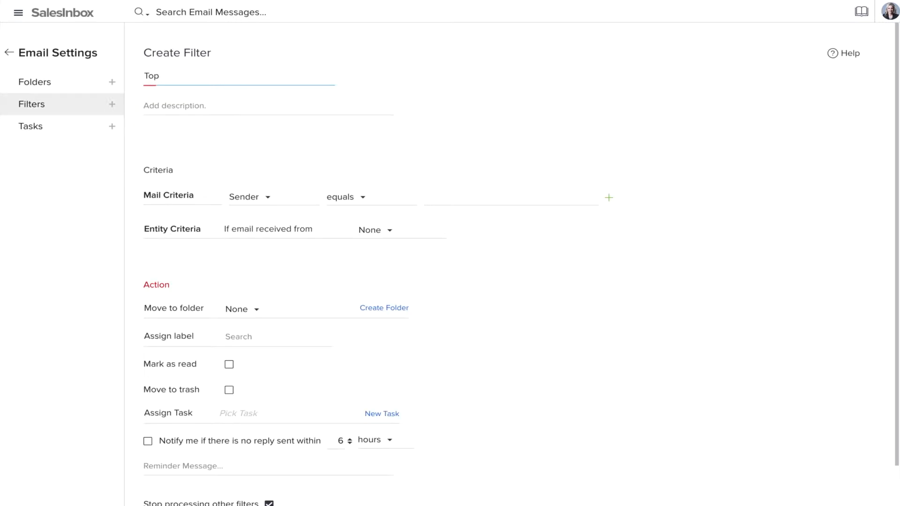
text(deals)
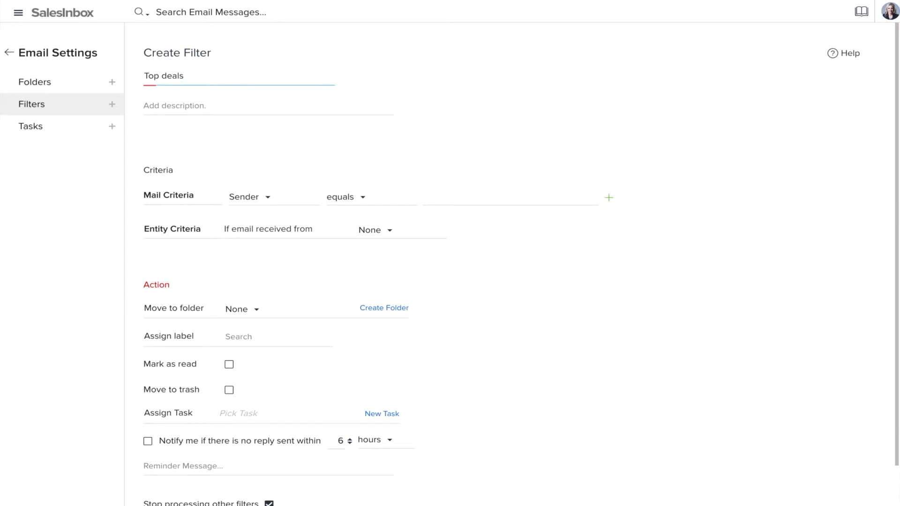
click(375, 229)
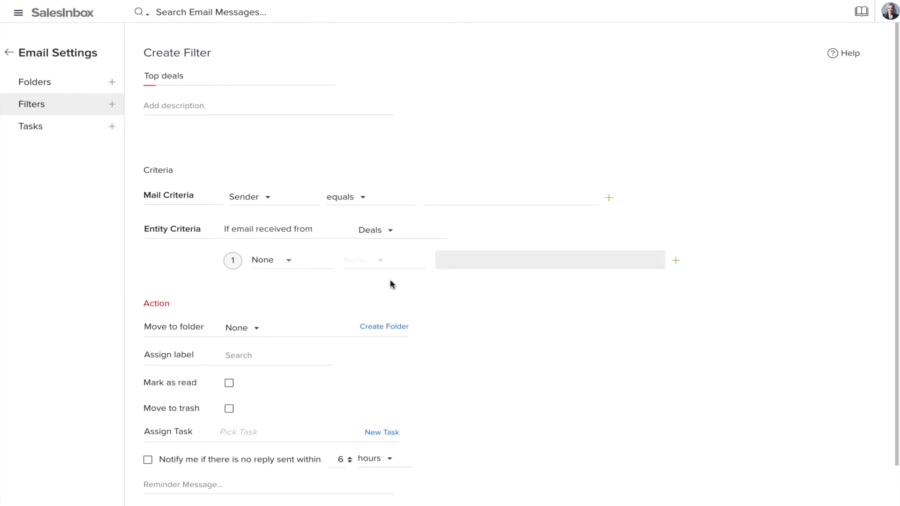
click(363, 259)
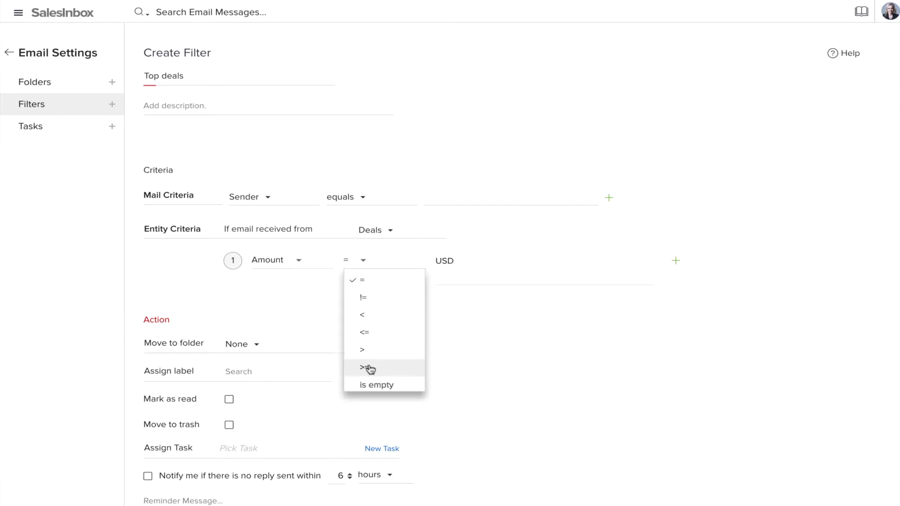
click(364, 368)
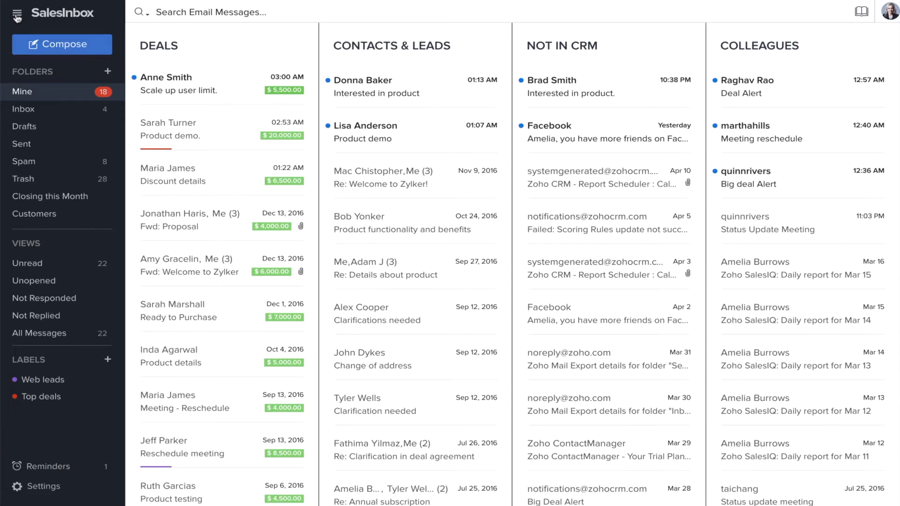
- Go to Reports from the CRM modules list to bring up Email Analytics
click(16, 13)
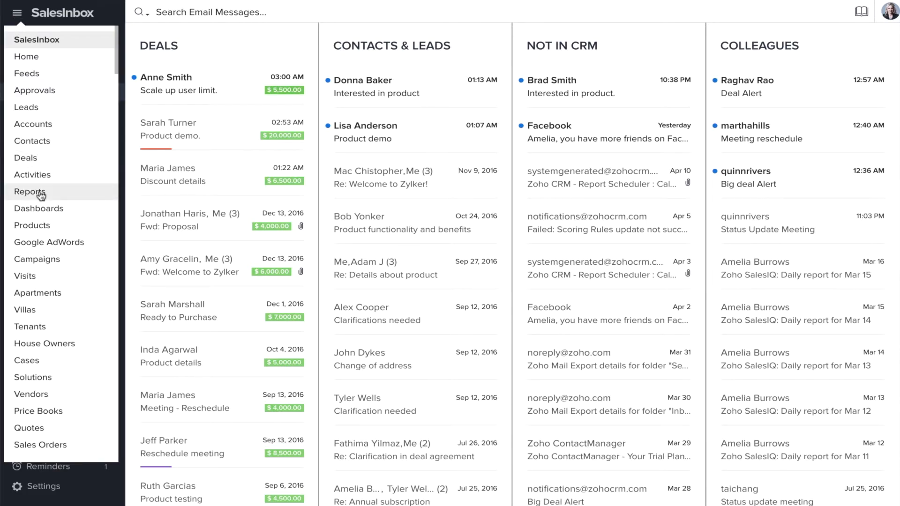
click(30, 191)
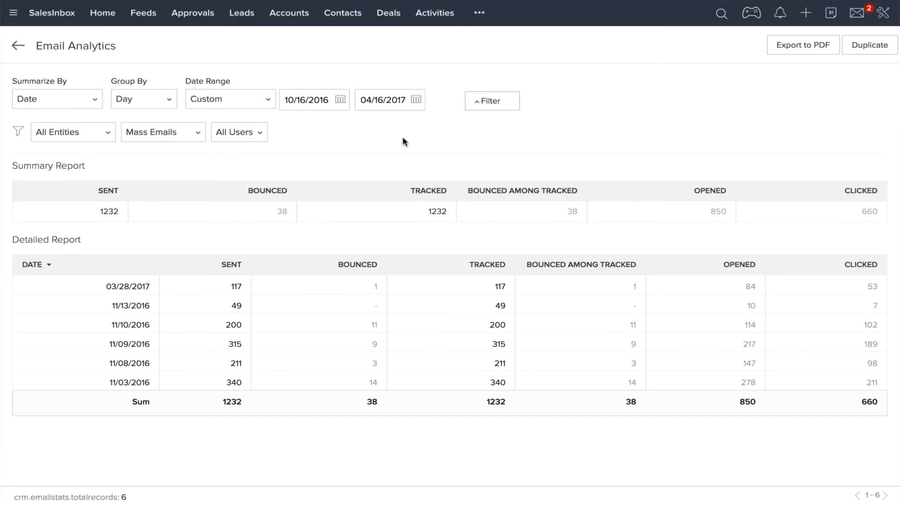